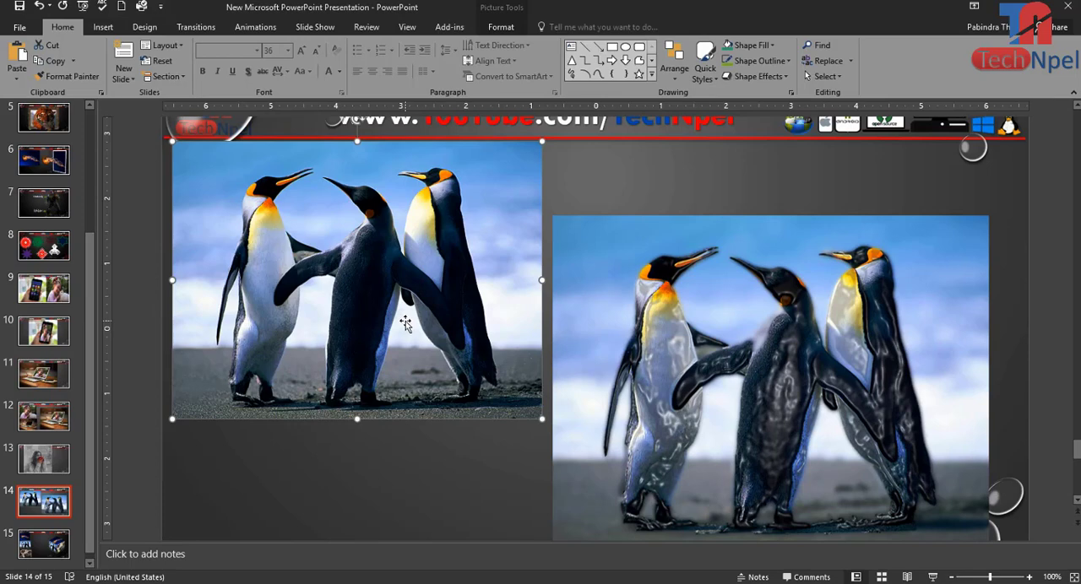
mouse_move(720, 395)
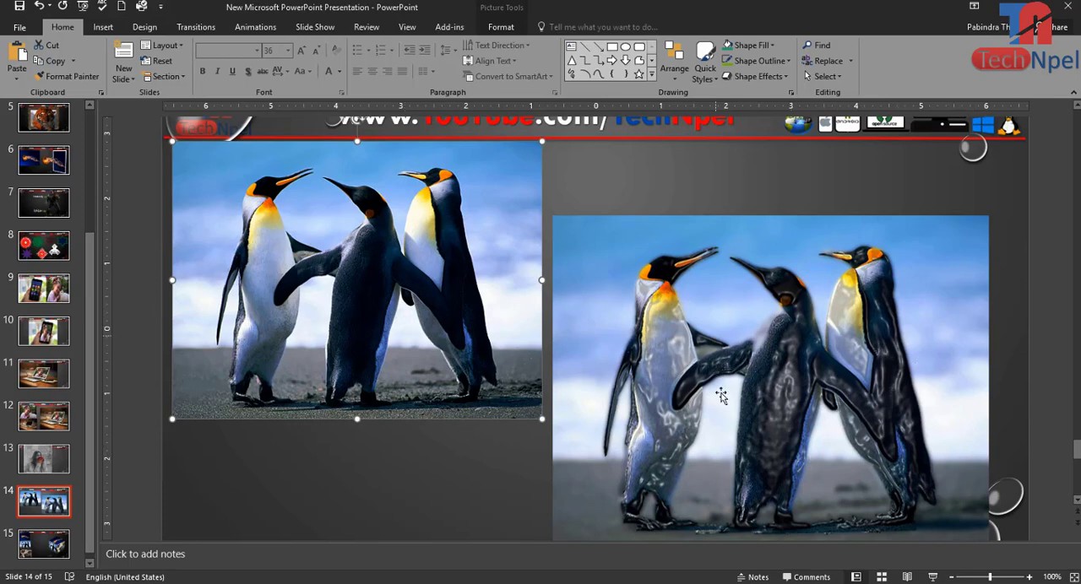
mouse_move(739, 473)
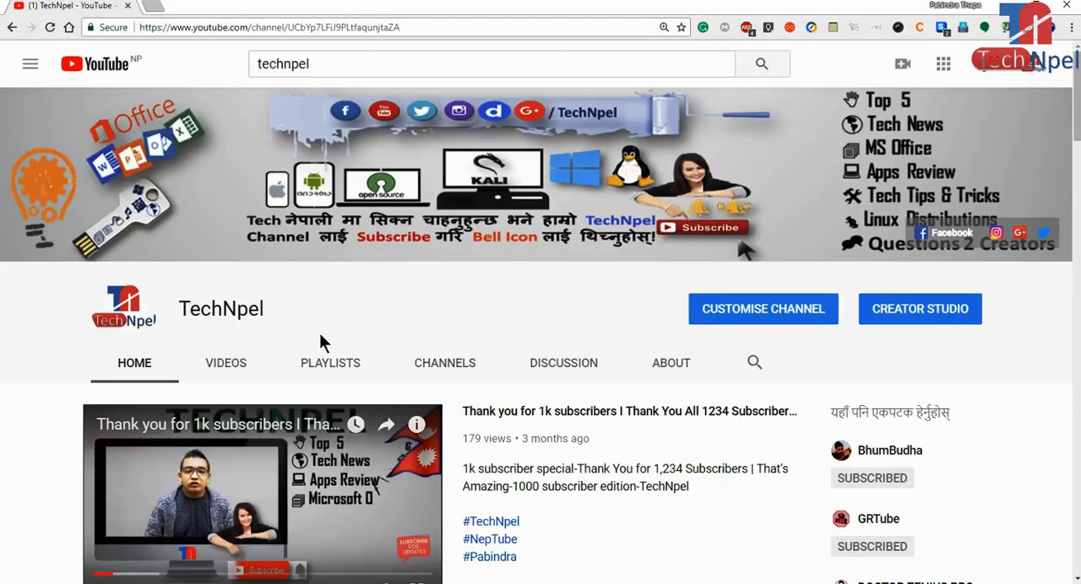
- Highlight the TechNpel channel name and scroll down to its PowerPoint playlist of artistic-effect videos
double_click(220, 309)
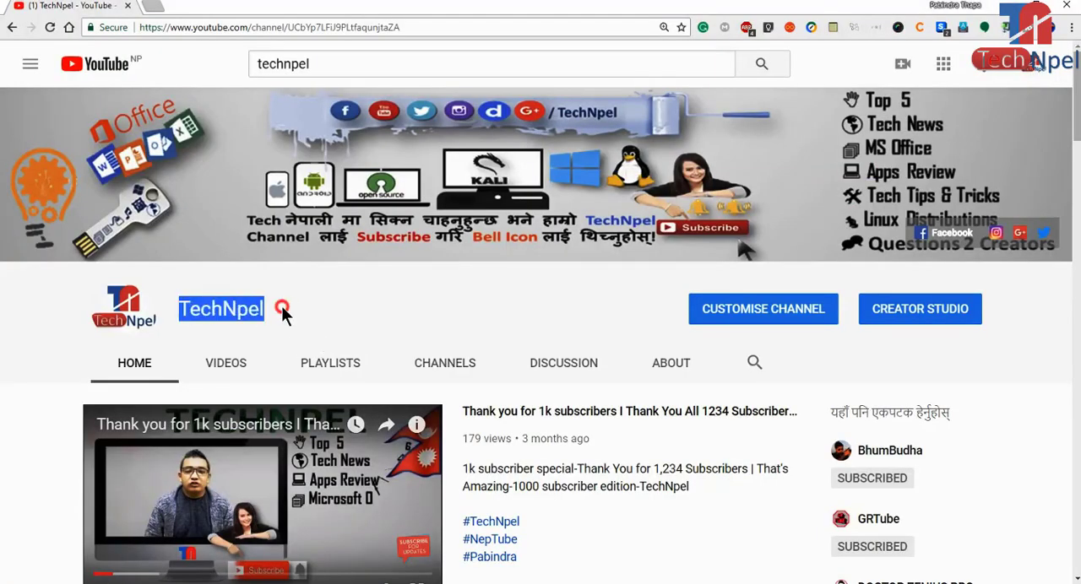
scroll("down", 3)
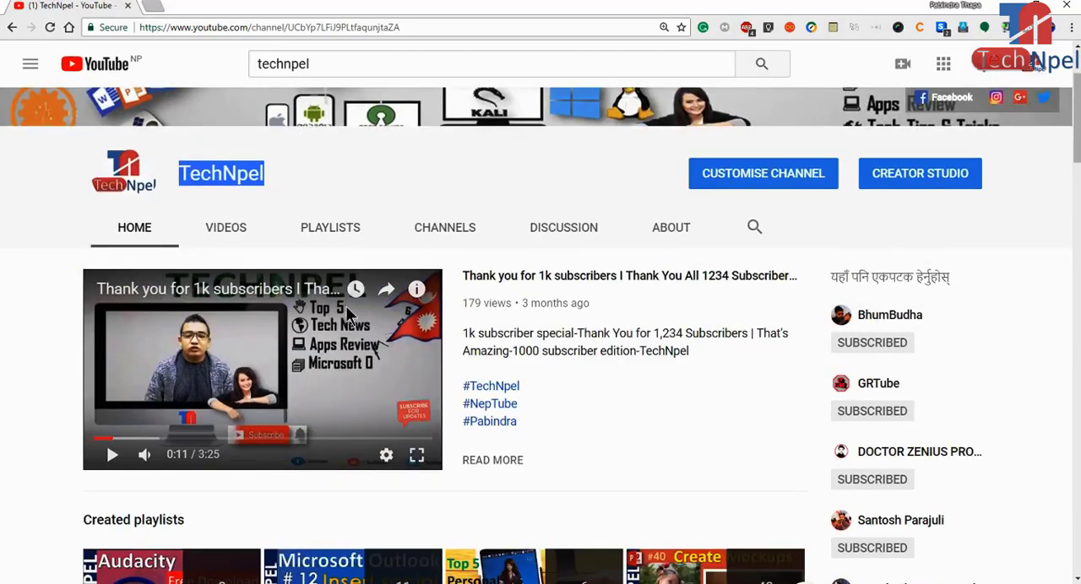
scroll("down", 3)
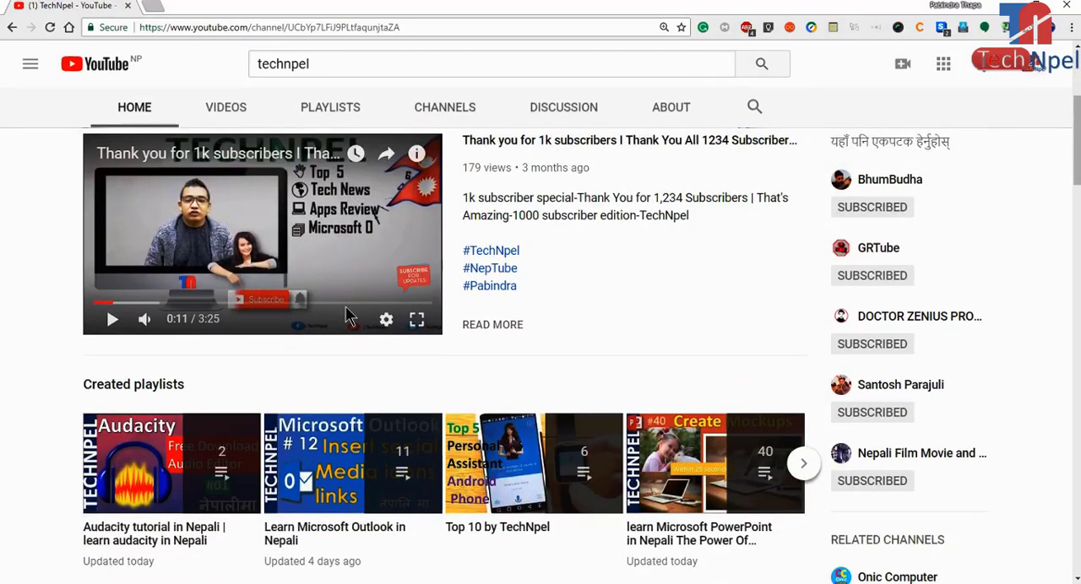
scroll("down", 3)
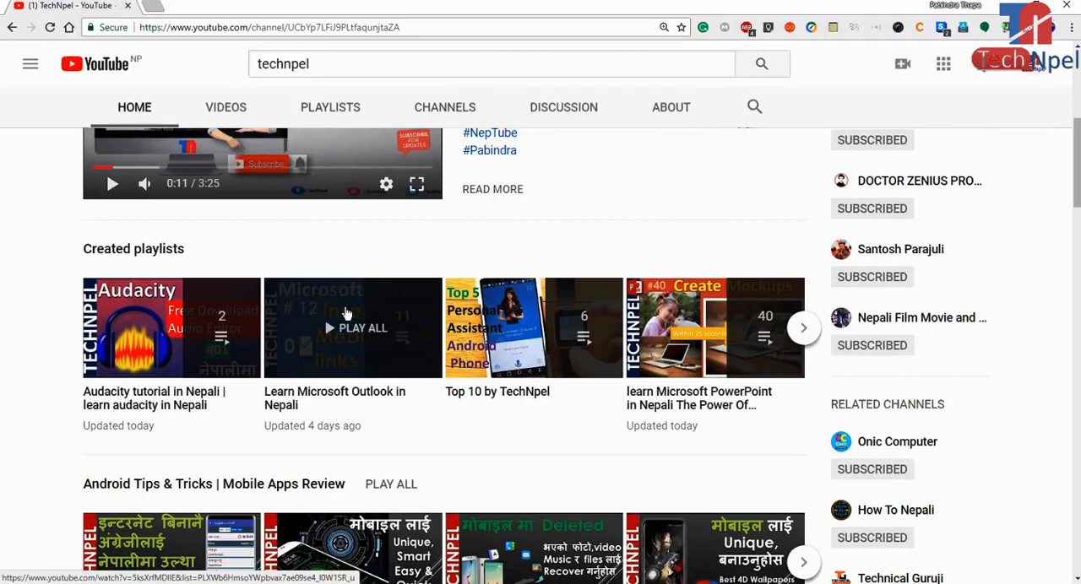
scroll("down", 3)
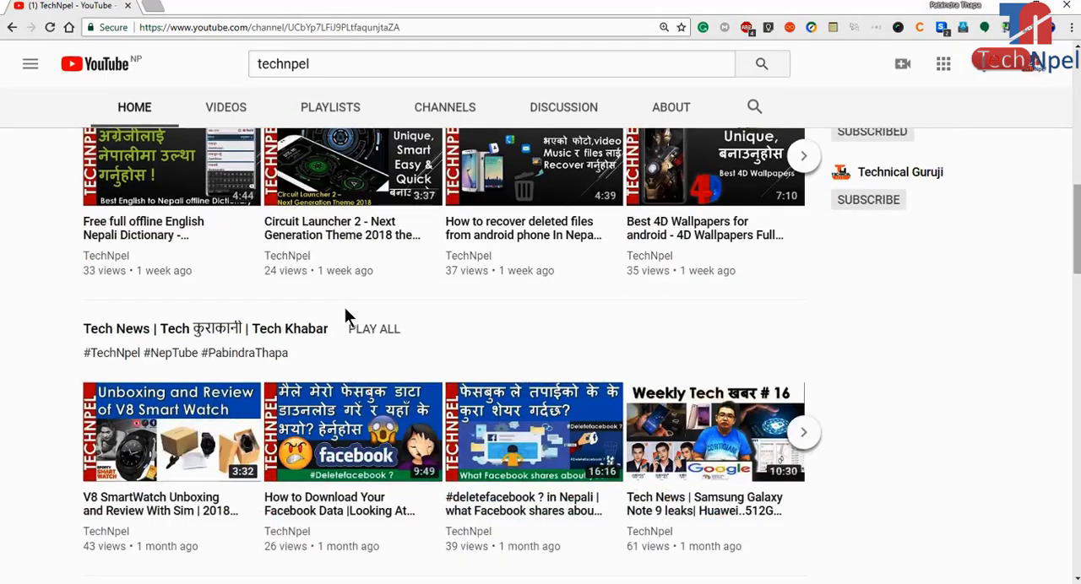
scroll("down", 3)
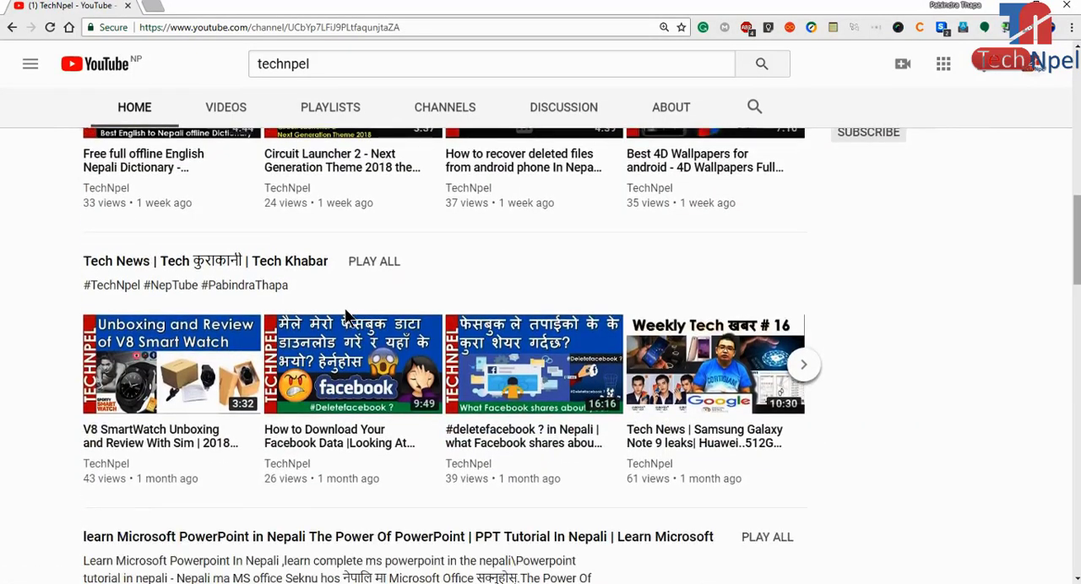
scroll("down", 3)
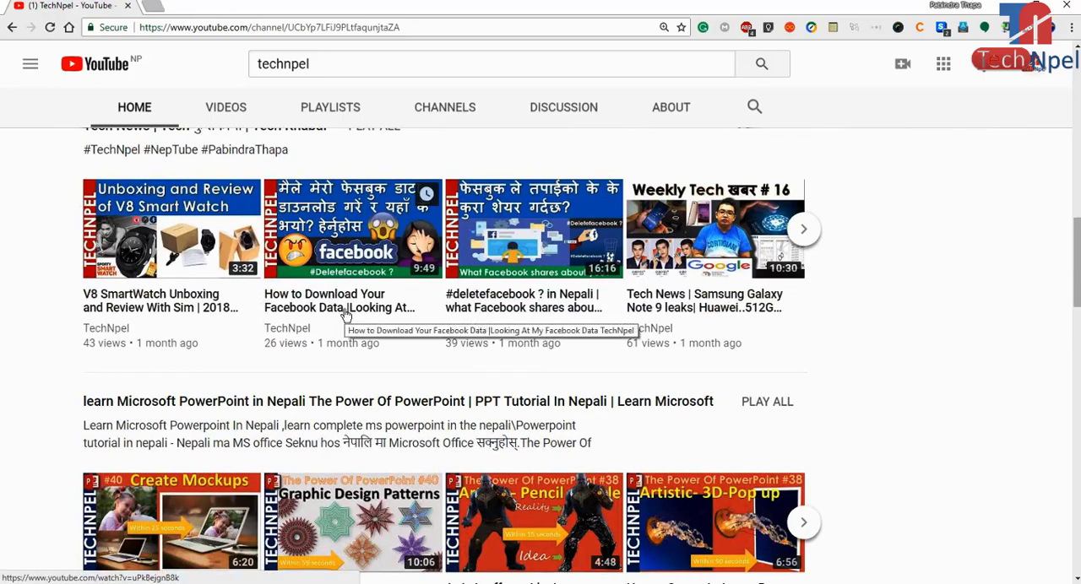
scroll("down", 3)
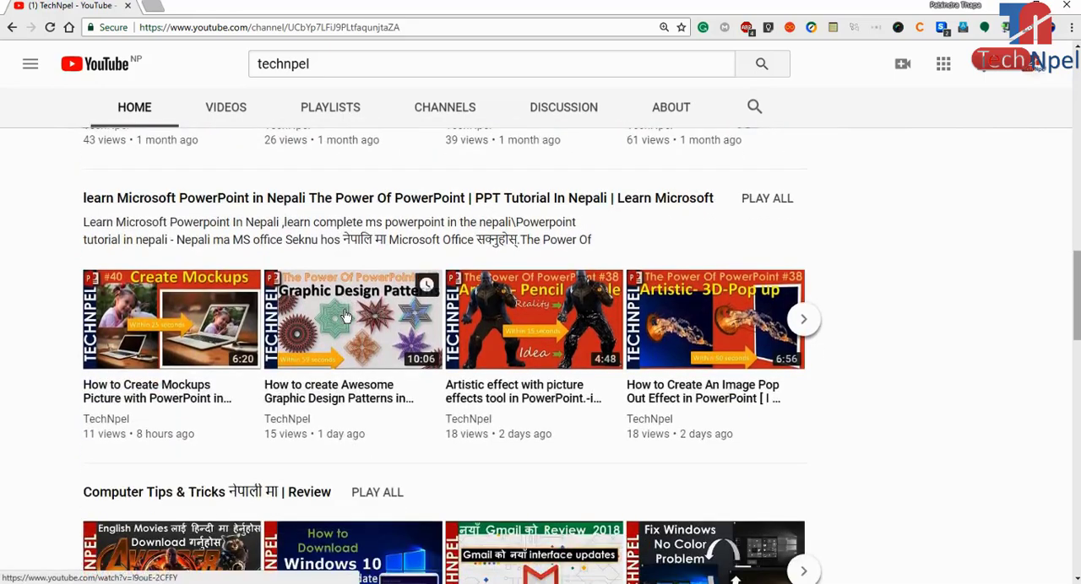